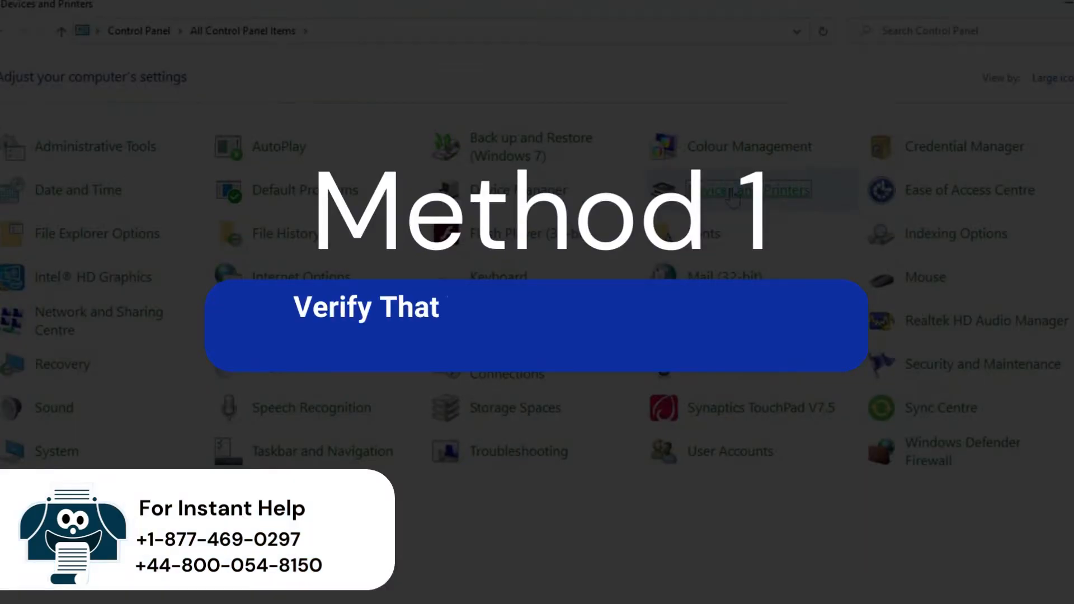
# - Show Method 1: open Control Panel via Run, Devices and Printers, and uncheck Use Printer Offline
pyautogui.click(748, 189)
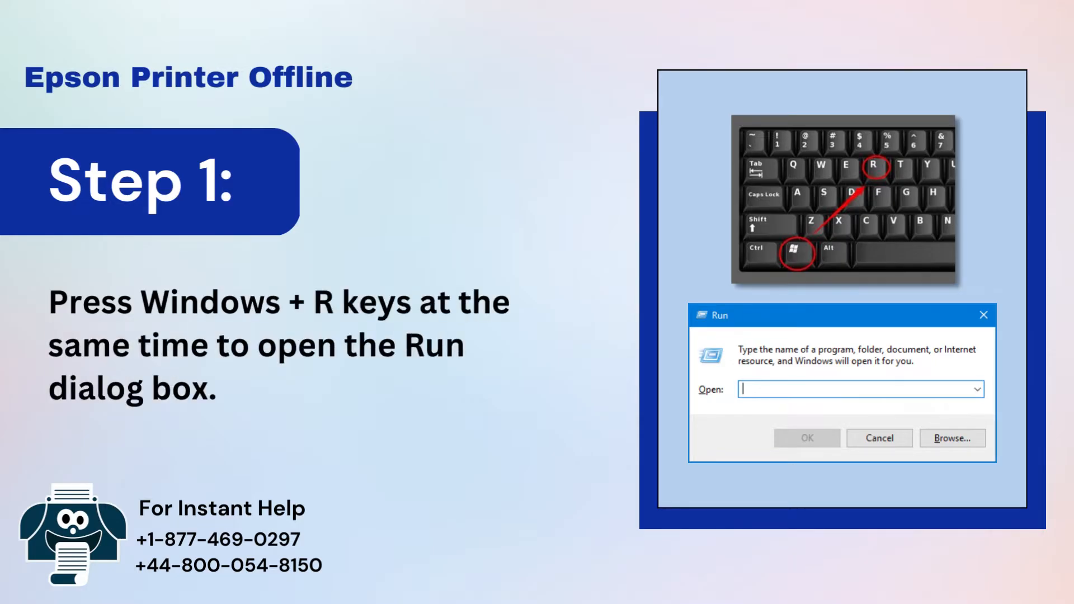
pyautogui.write('control panel')
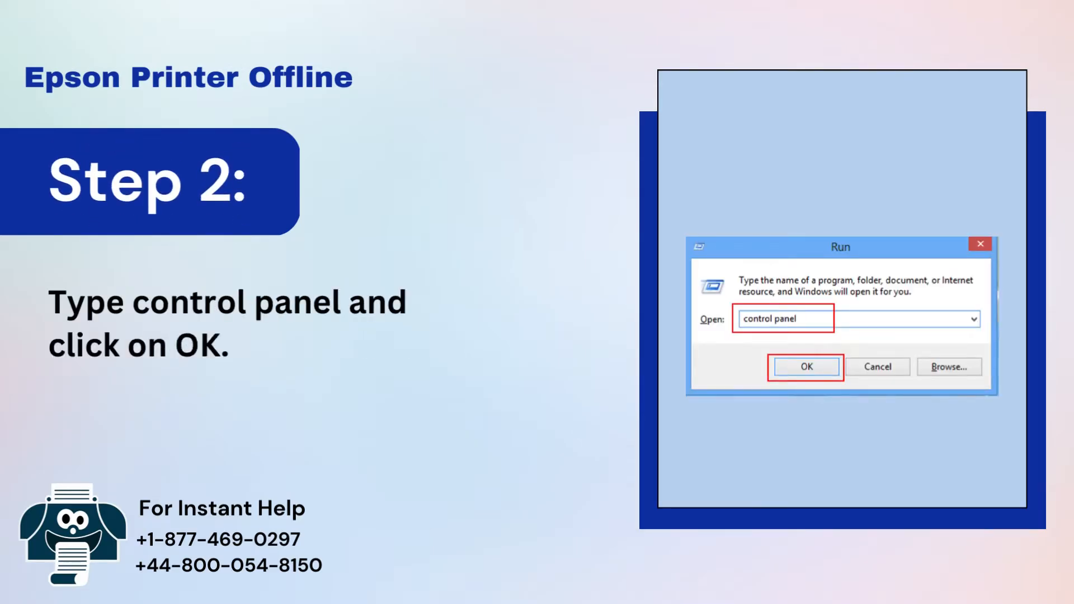
pyautogui.click(806, 366)
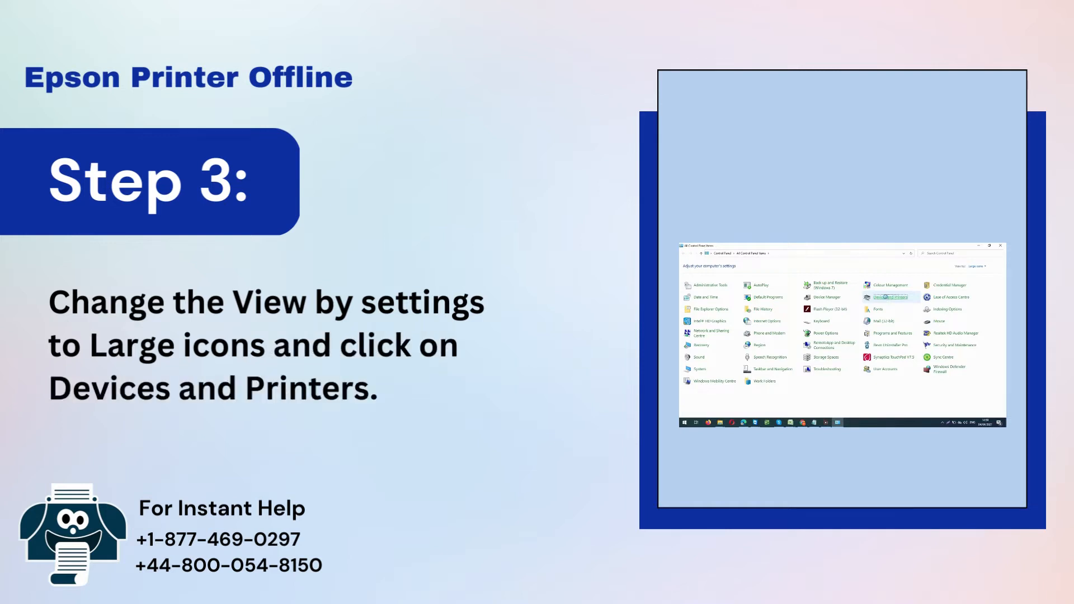
pyautogui.rightClick(745, 205)
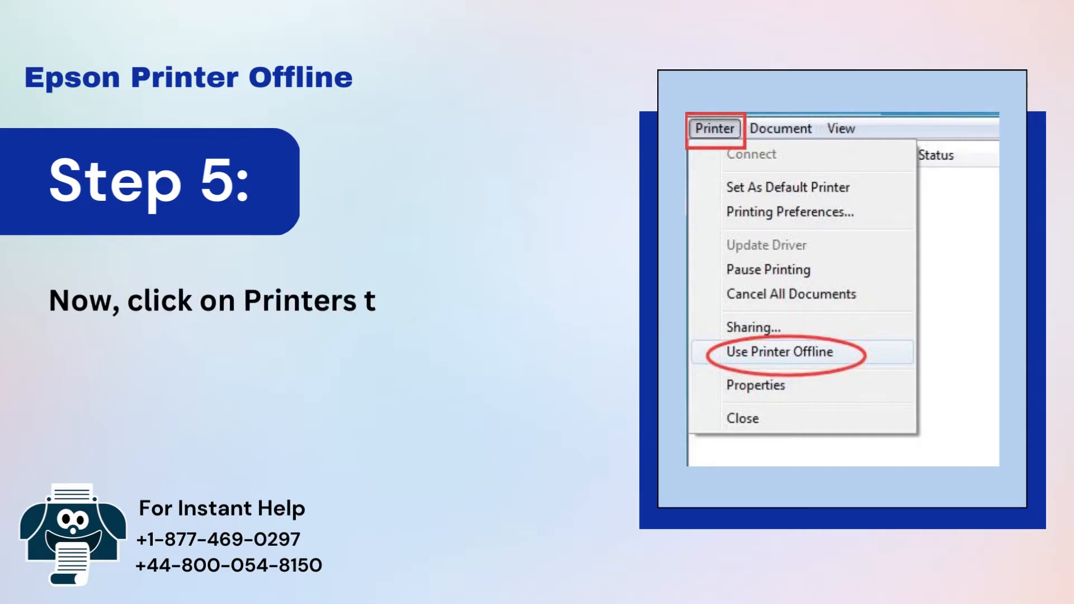
pyautogui.write("ab and make sure that there's no ch")
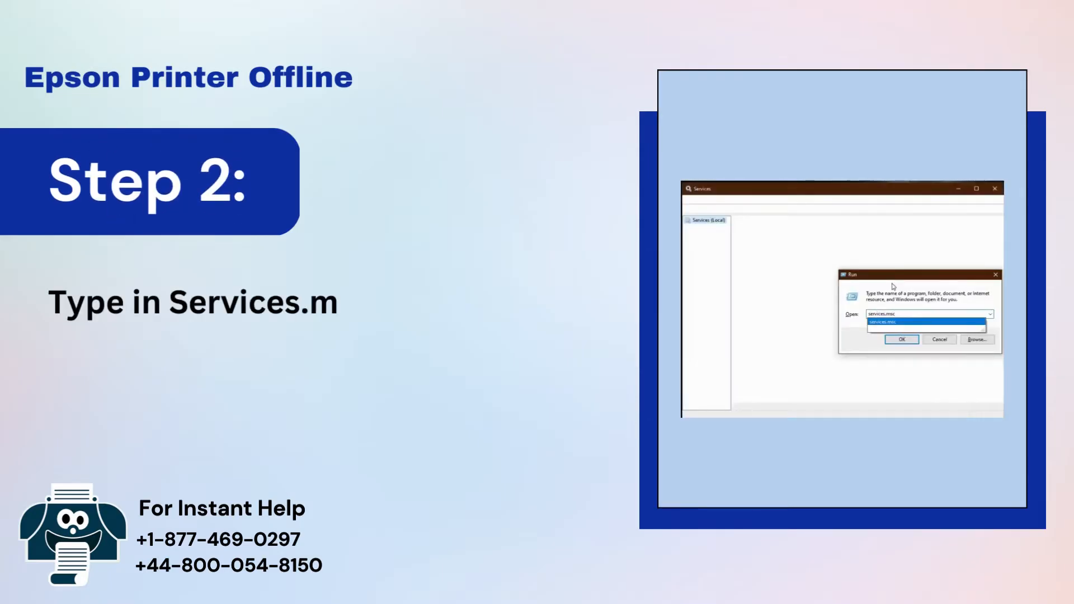
# - Show running services.msc, locating Print Spooler, and choosing Start from its right-click menu
pyautogui.click(901, 339)
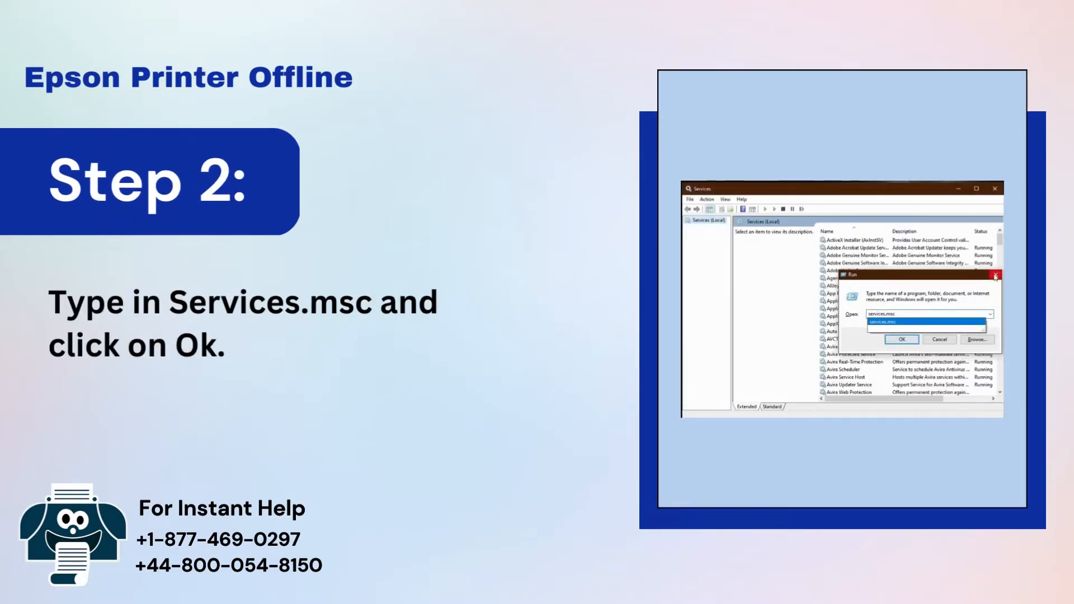
pyautogui.click(901, 339)
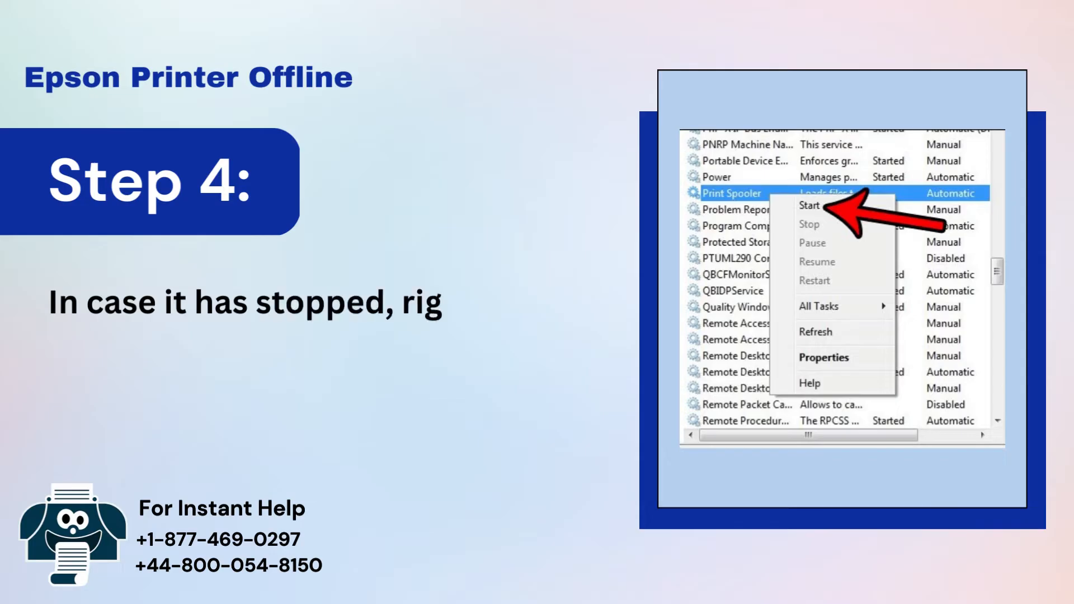
pyautogui.write('ight-click on the Print Spooler and cl')
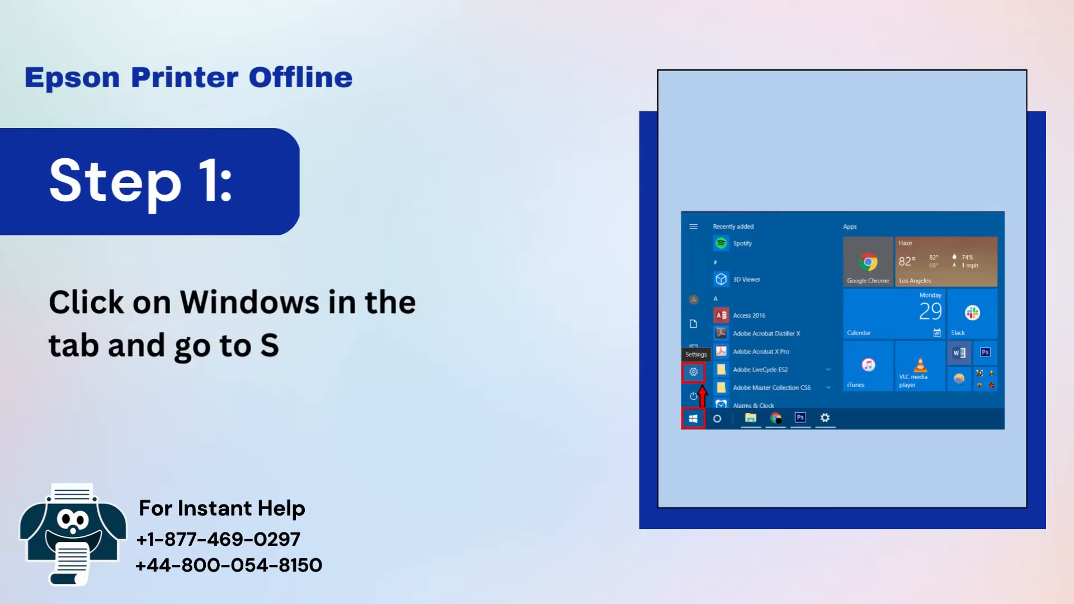
# - Show Start > Settings > Devices > Printers & scanners > Open queue, then cancelling the document
pyautogui.click(694, 372)
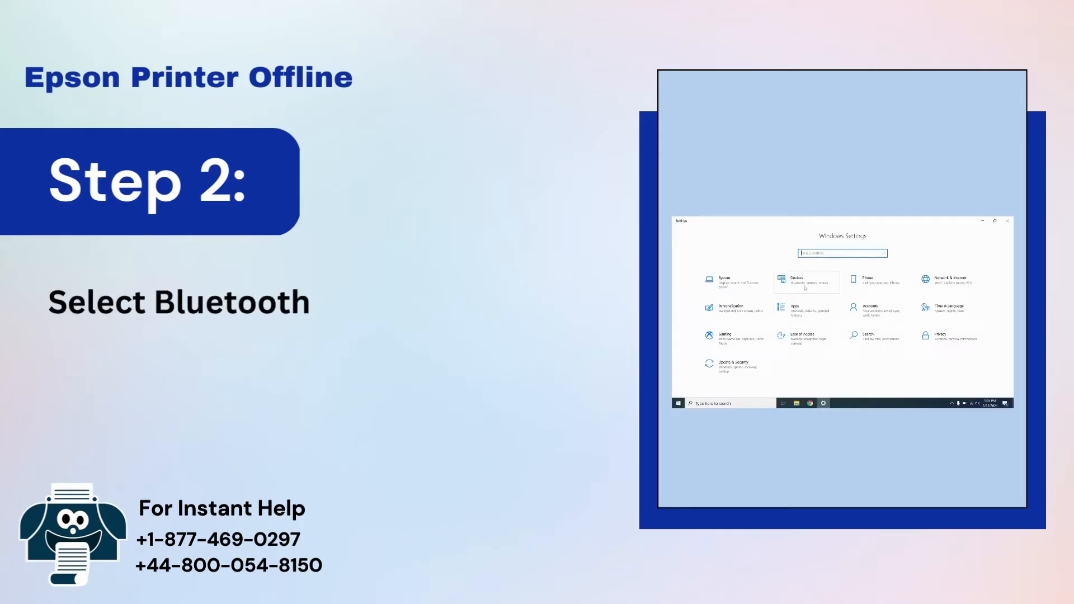
pyautogui.click(806, 280)
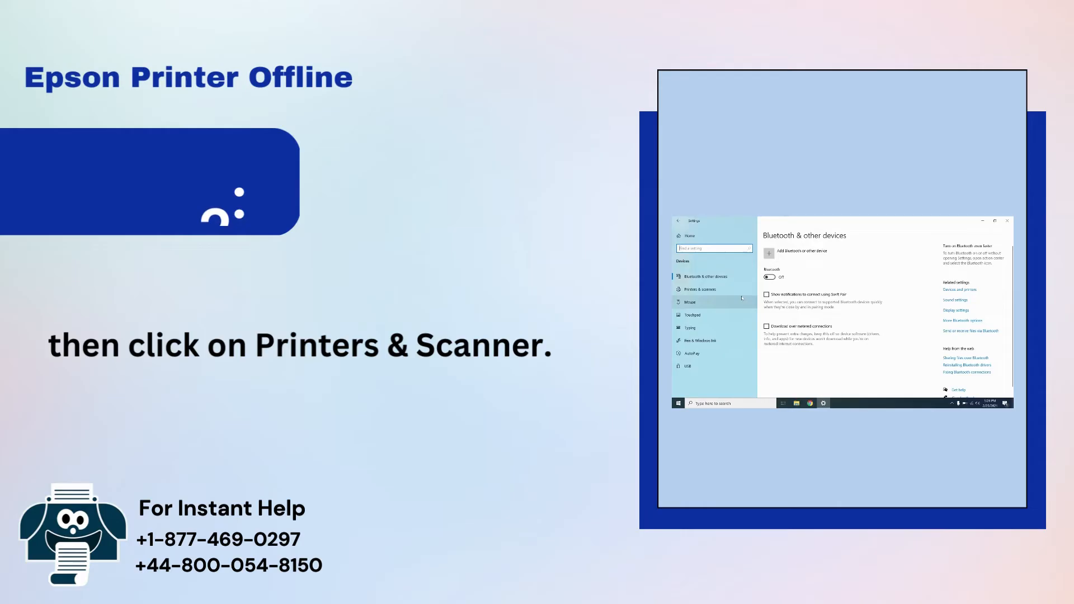
pyautogui.click(706, 289)
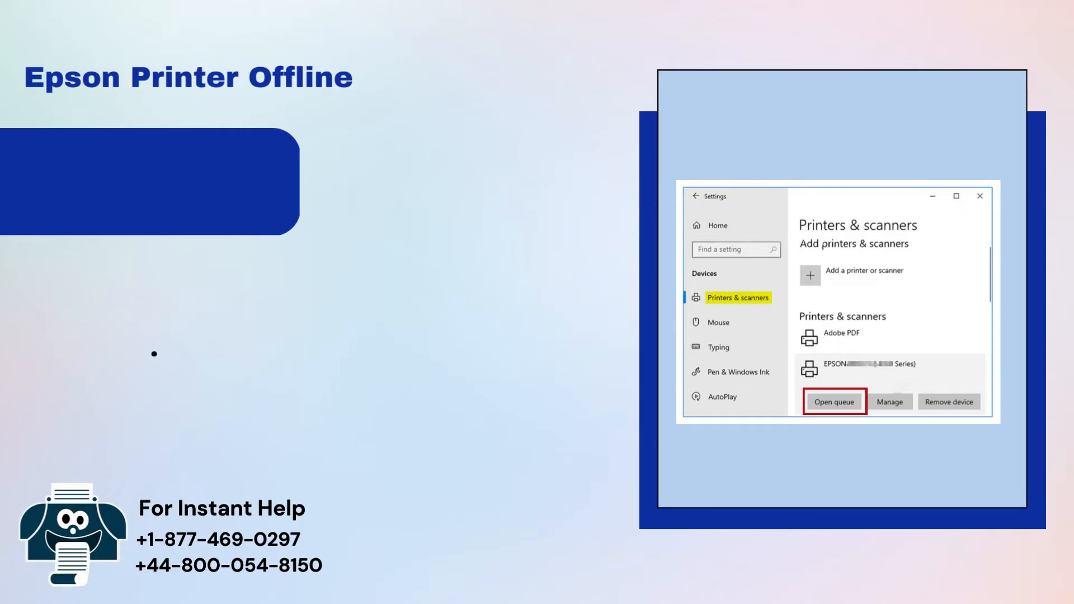
pyautogui.click(833, 402)
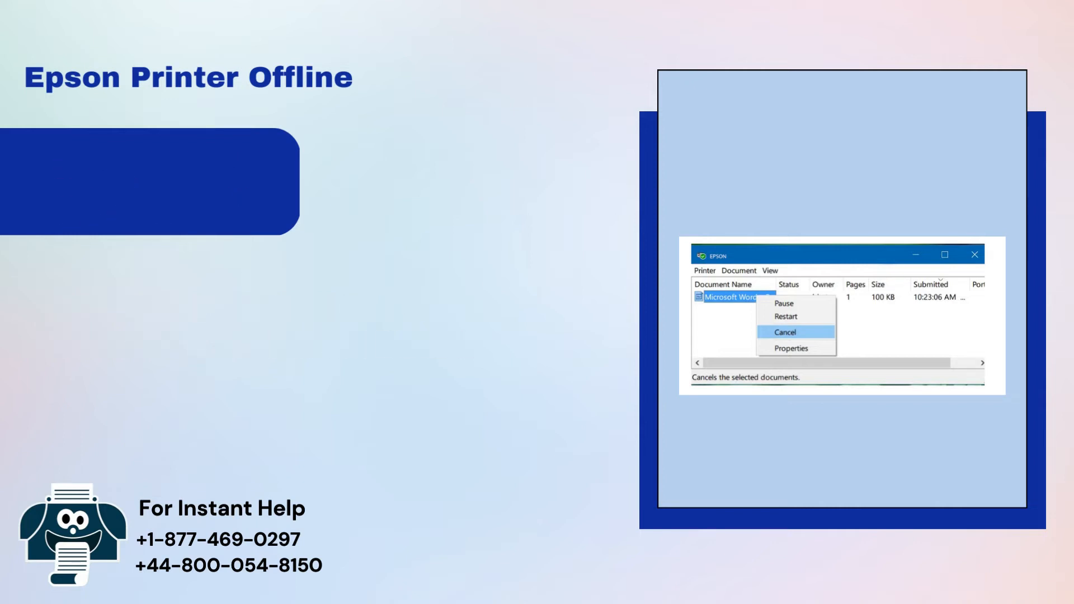
pyautogui.click(698, 268)
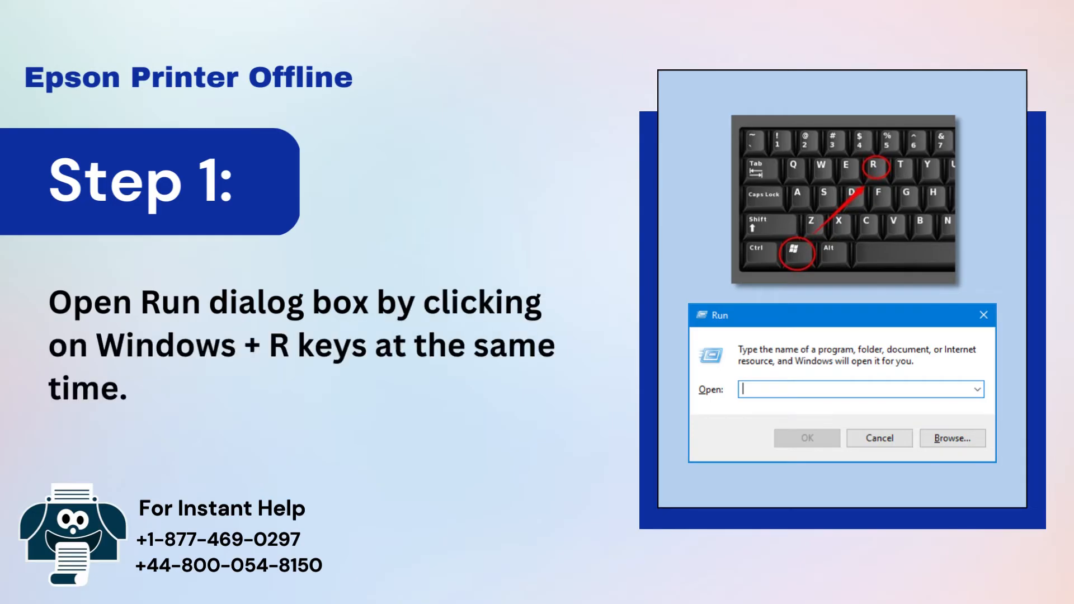
# - Show typing 'control panel' into the Run dialog and clicking OK
pyautogui.write('control panel')
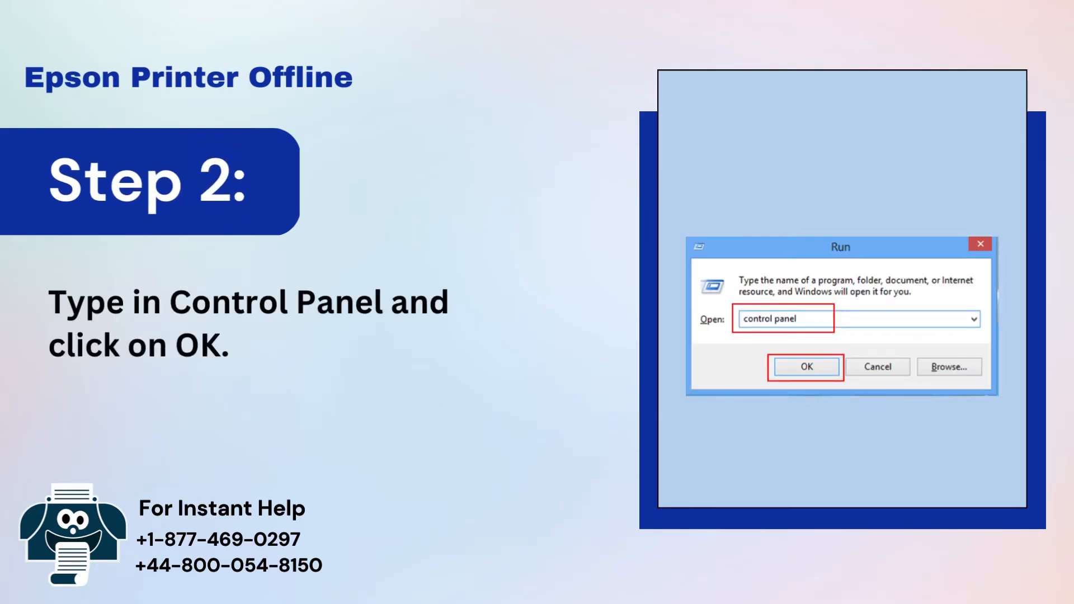
pyautogui.click(805, 366)
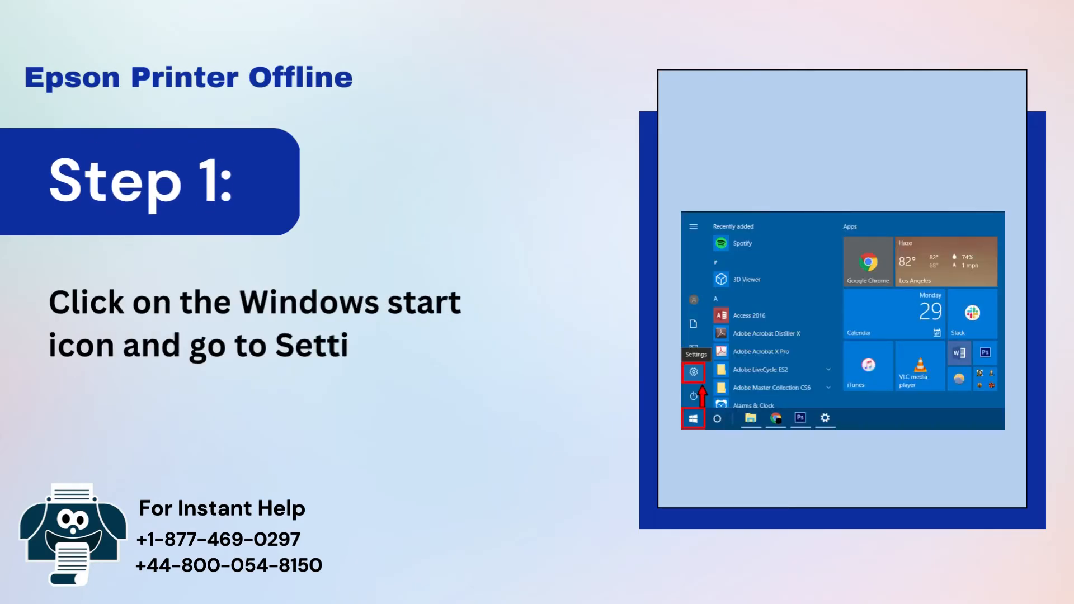
# - Show Printers & scanners, Add a printer, selecting the EPSON L360 Series driver, and Next
pyautogui.click(693, 372)
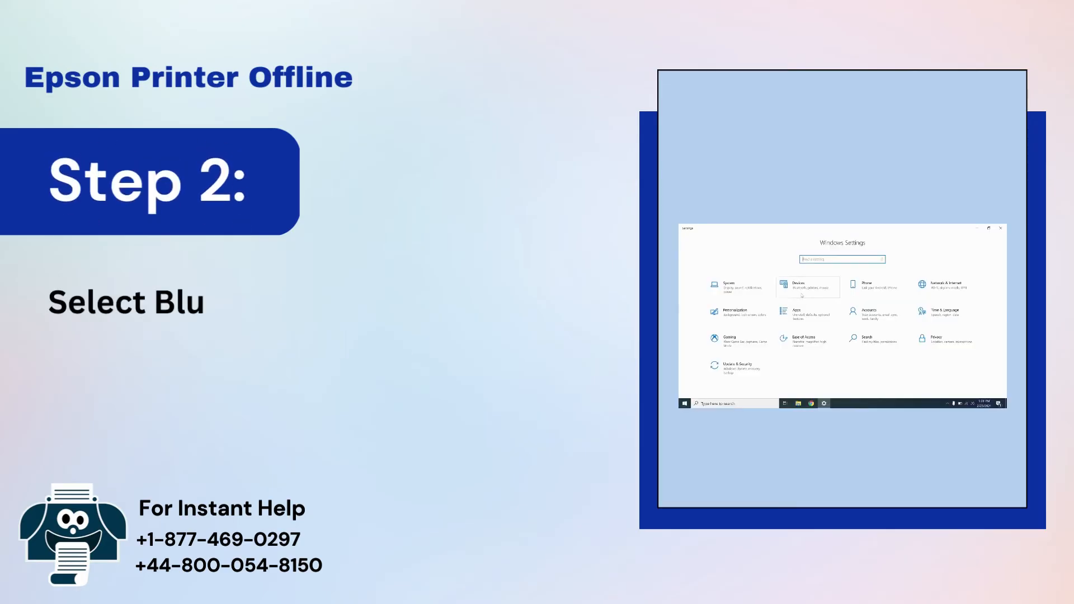
pyautogui.click(806, 286)
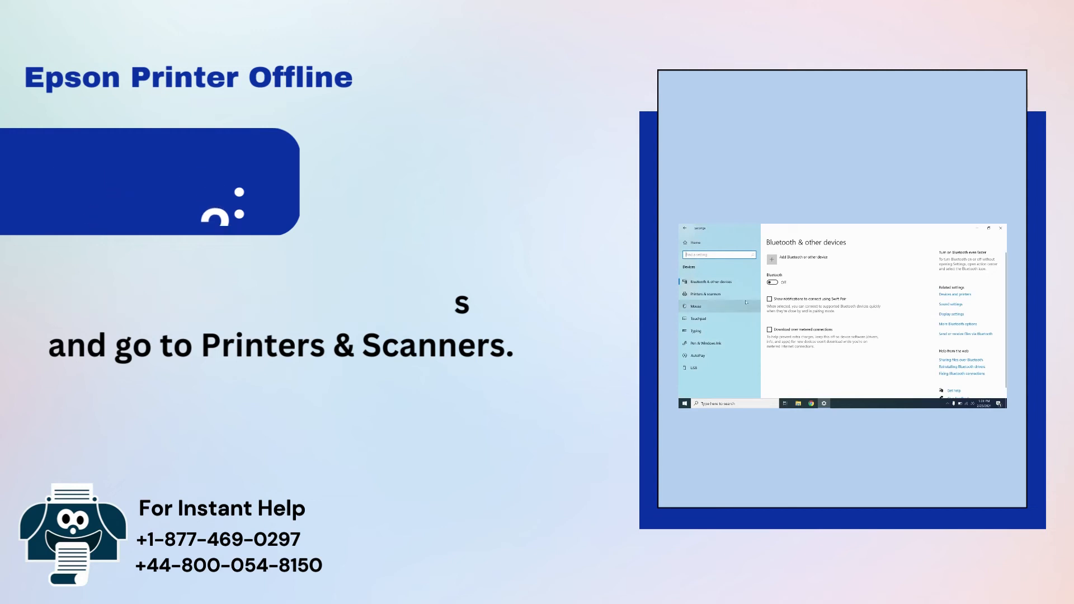
pyautogui.click(708, 294)
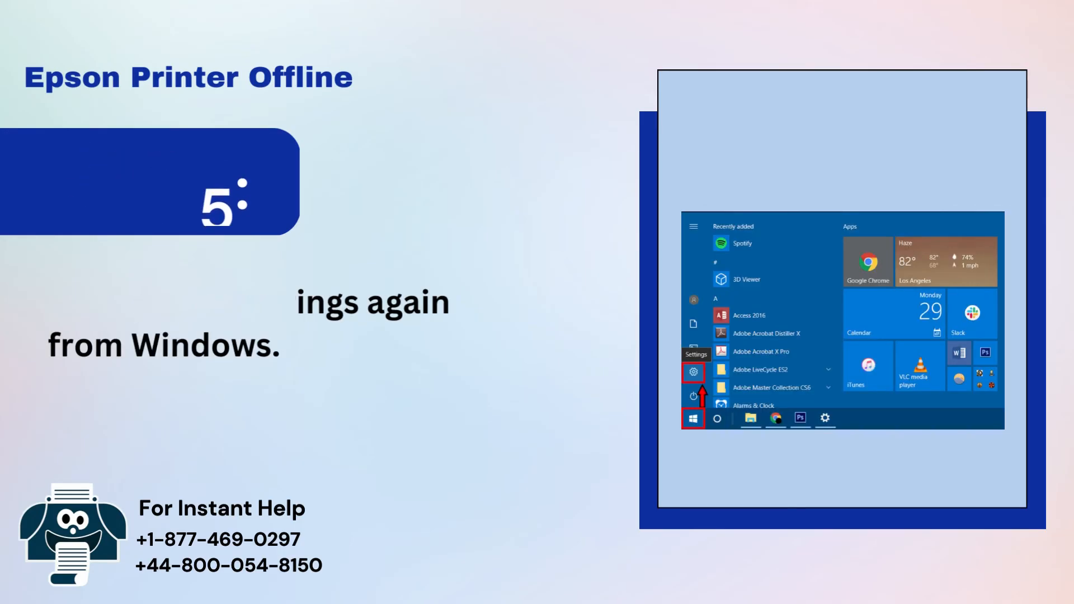
pyautogui.click(693, 372)
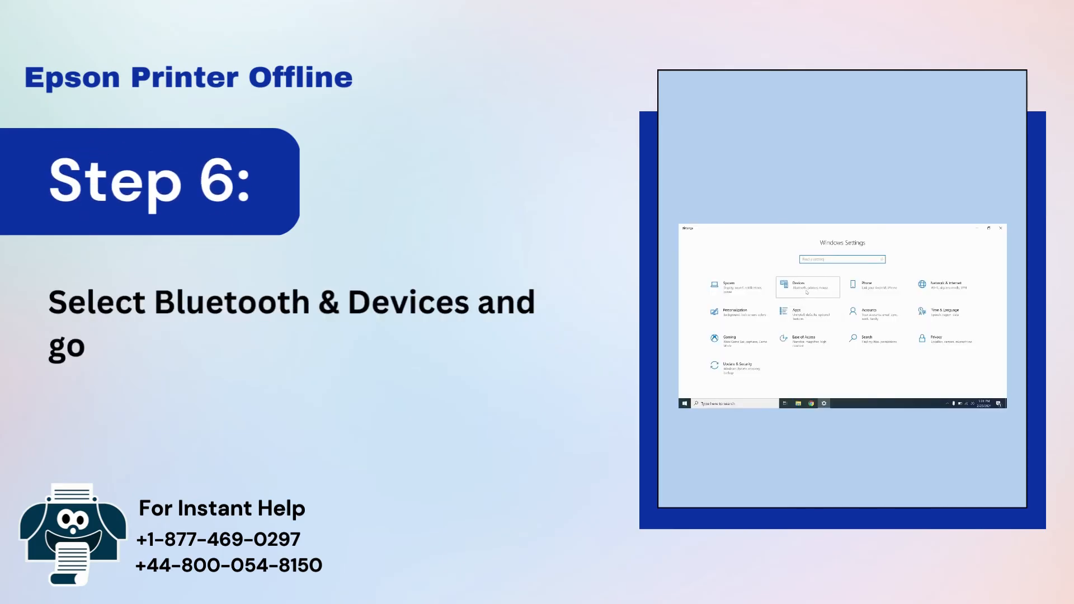
pyautogui.click(807, 286)
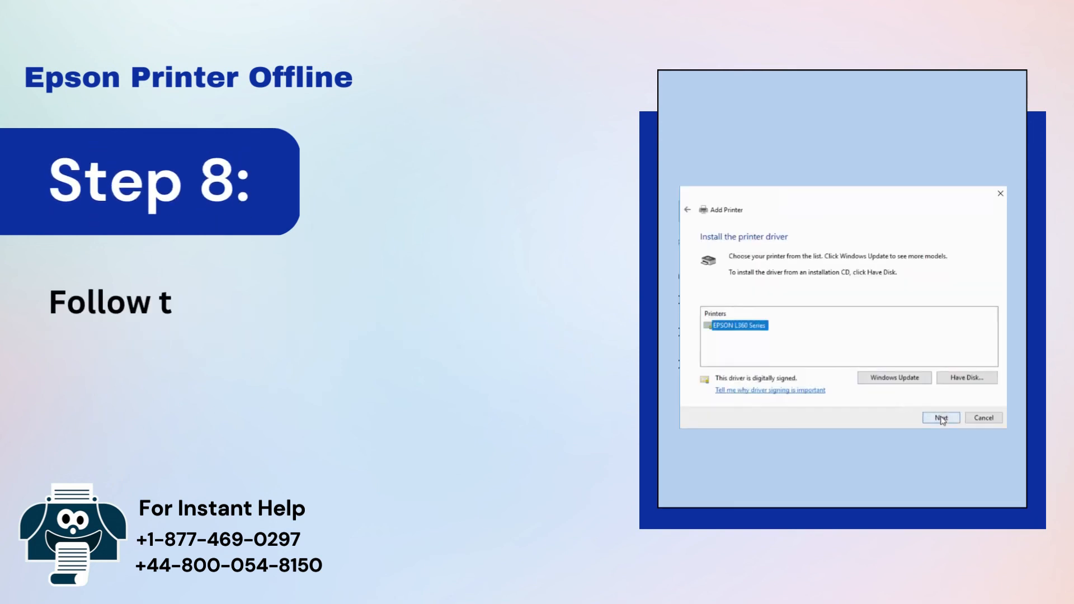
pyautogui.click(940, 417)
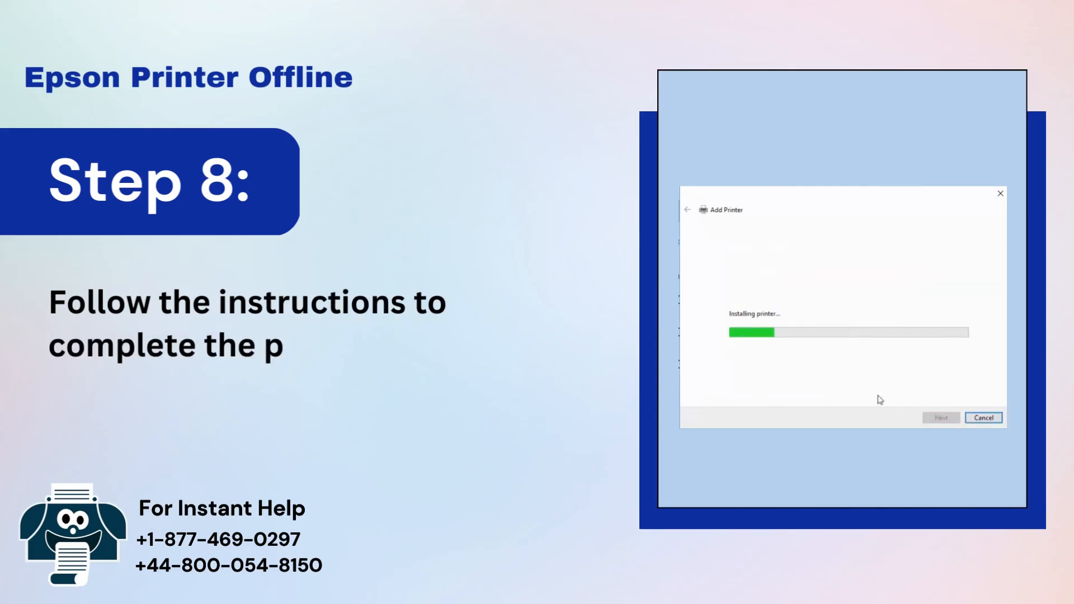